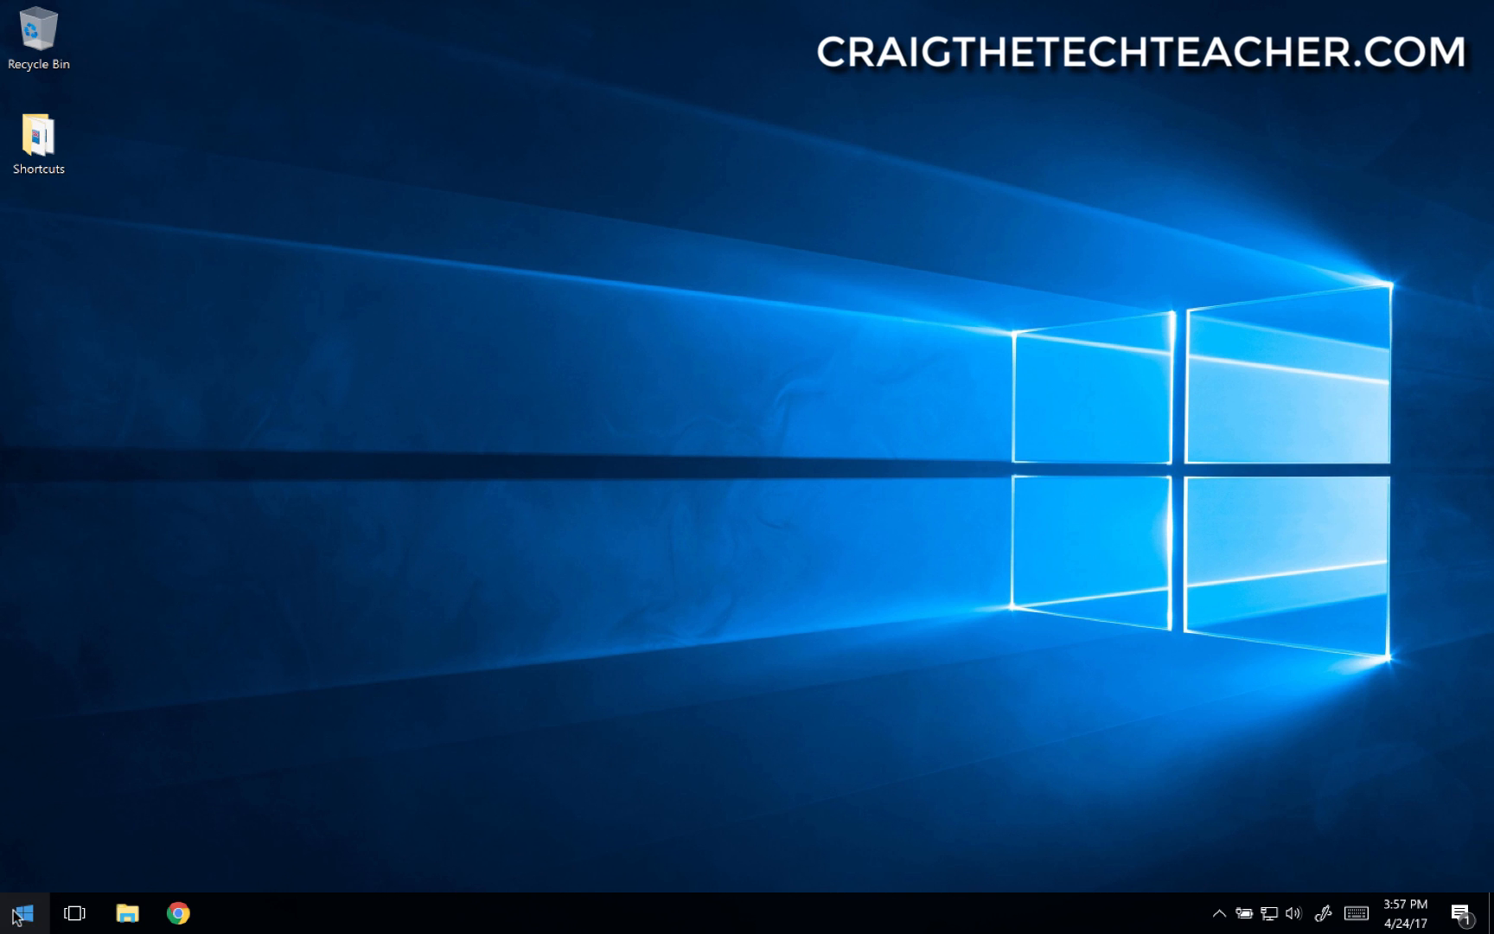
# Step: Search the Start Menu for 'command' and launch Command Prompt from the results
pyautogui.write('command')
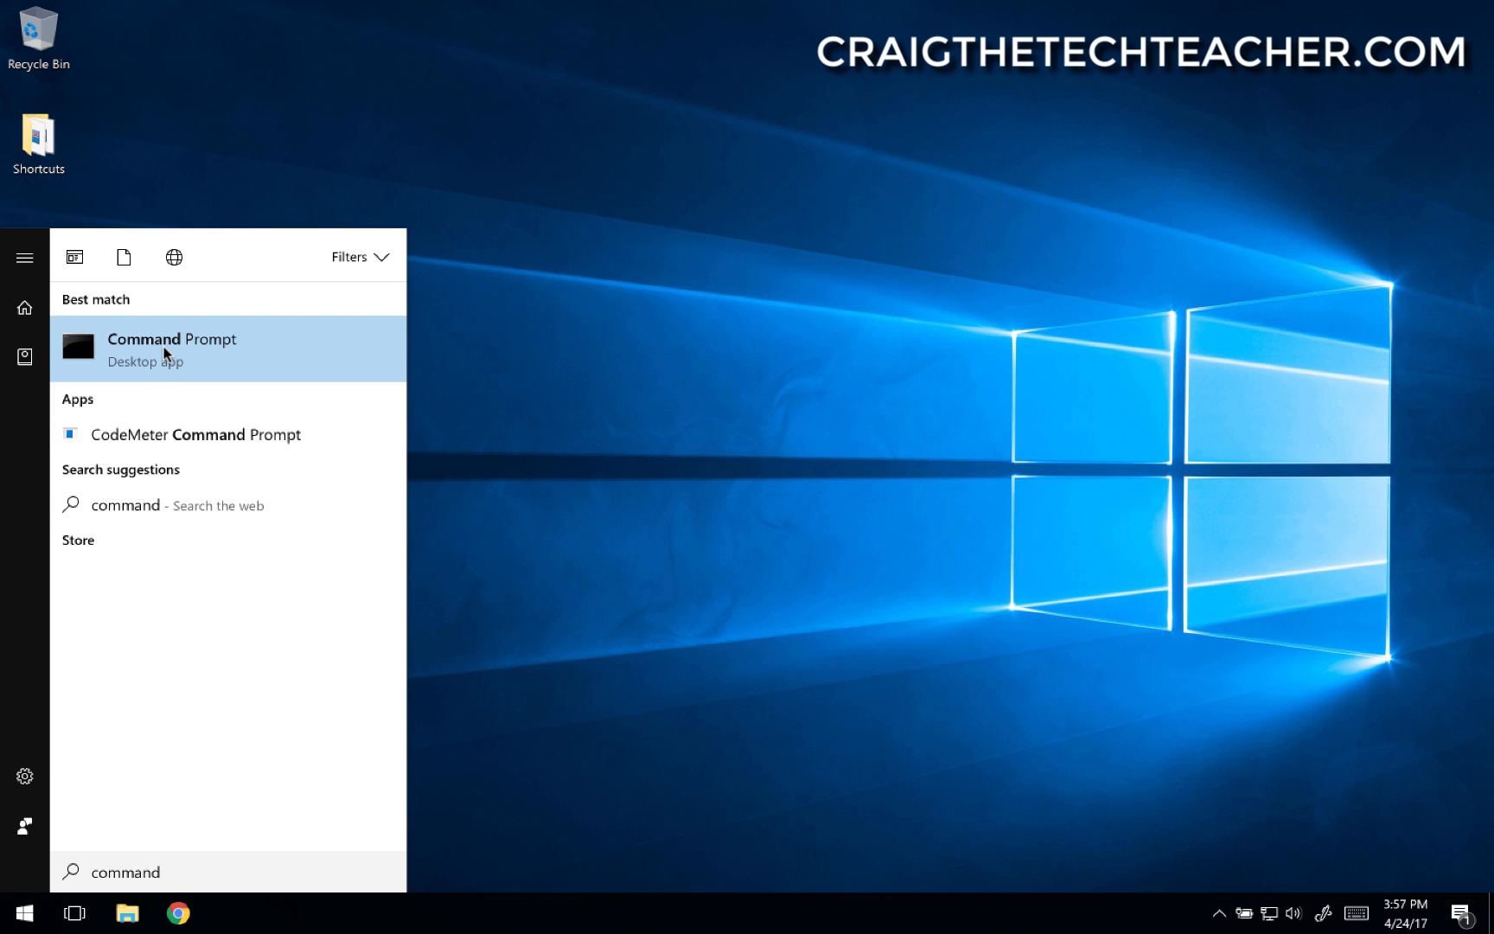
pyautogui.click(163, 351)
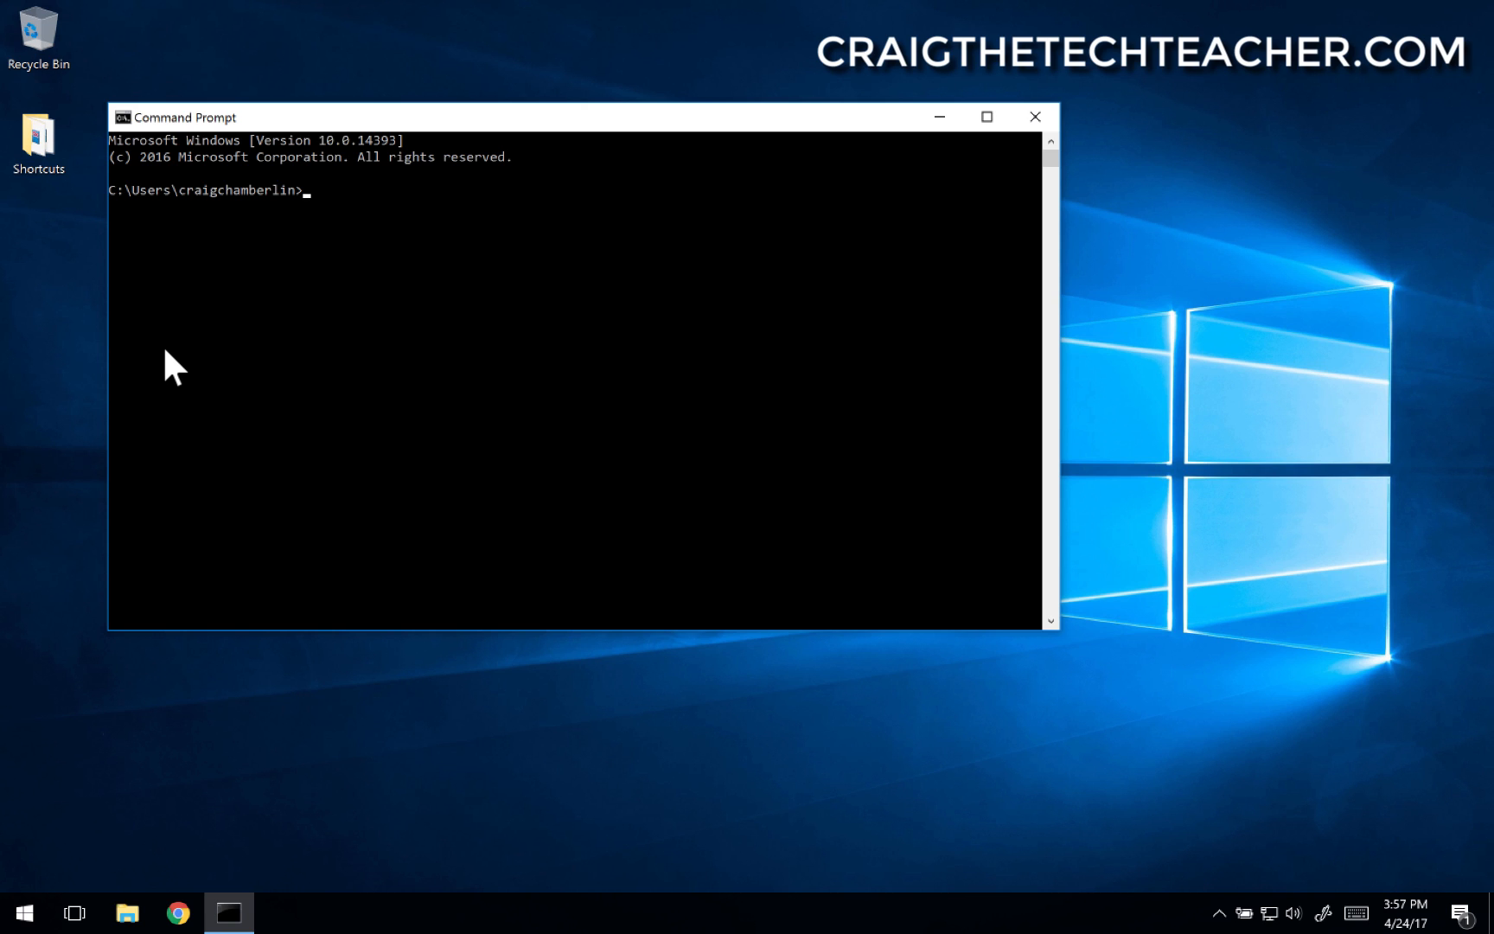
# Step: Run ipconfig to list adapter addresses, including IPv4 10.211.55.5
pyautogui.write('ip')
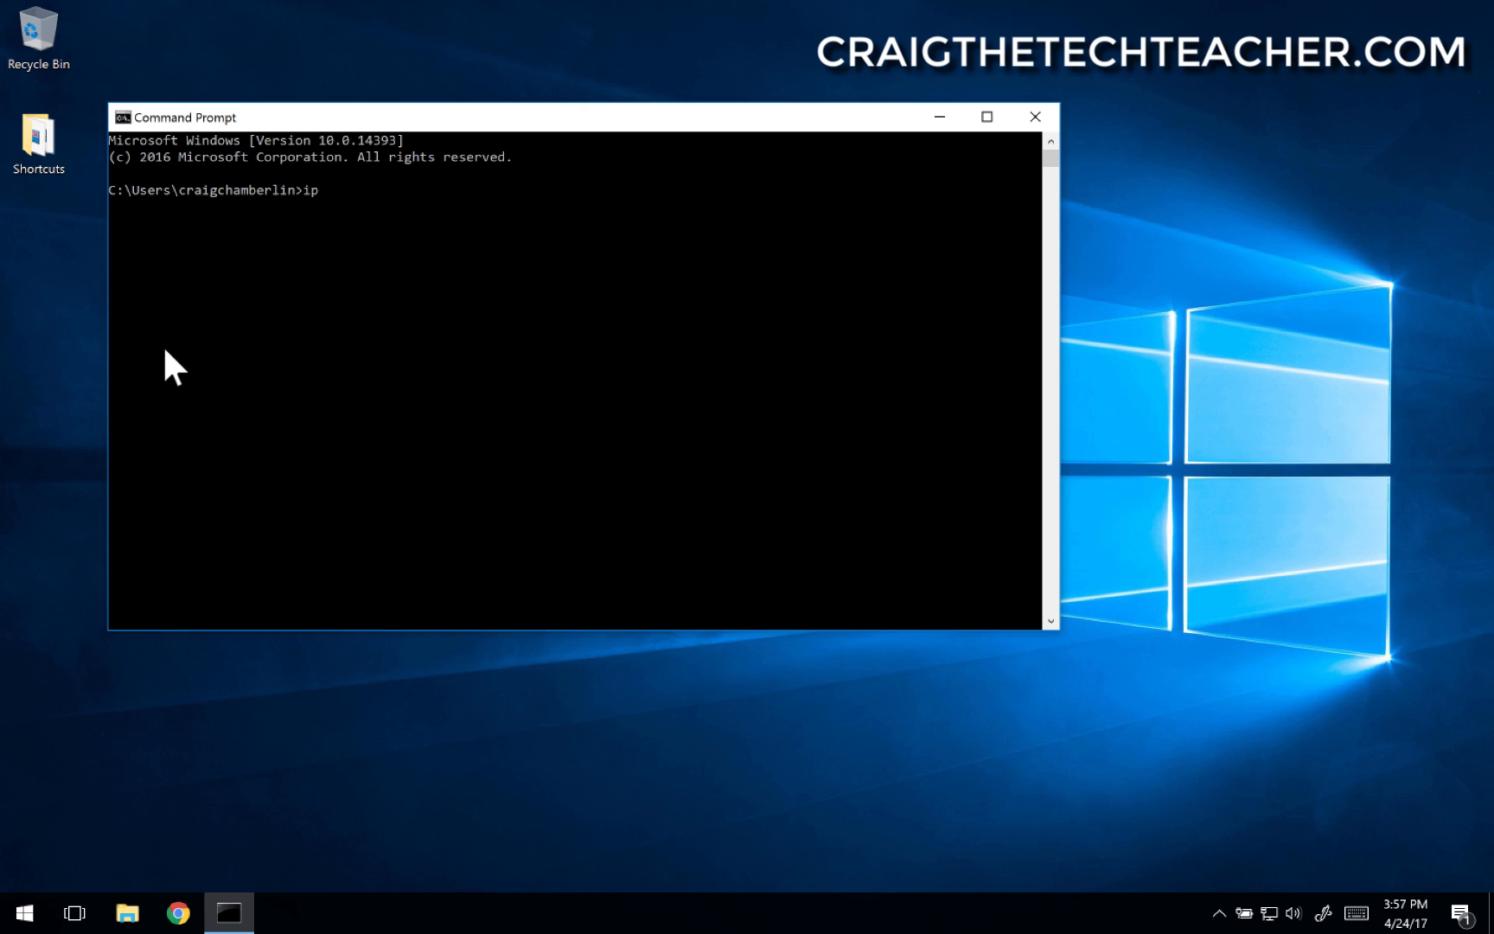
pyautogui.write('config')
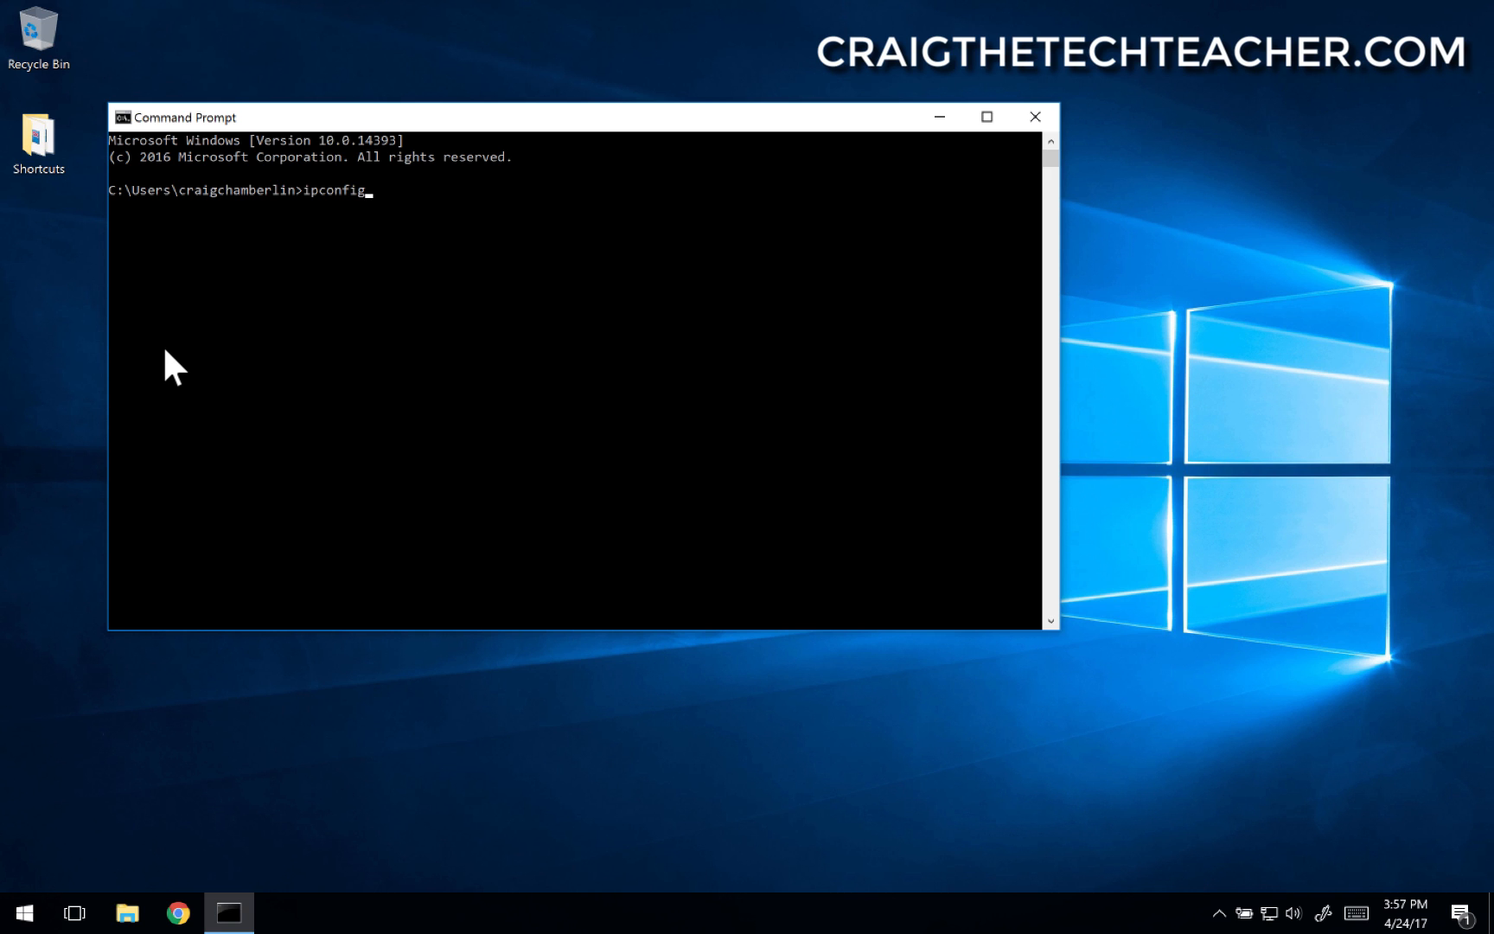
pyautogui.press('Enter')
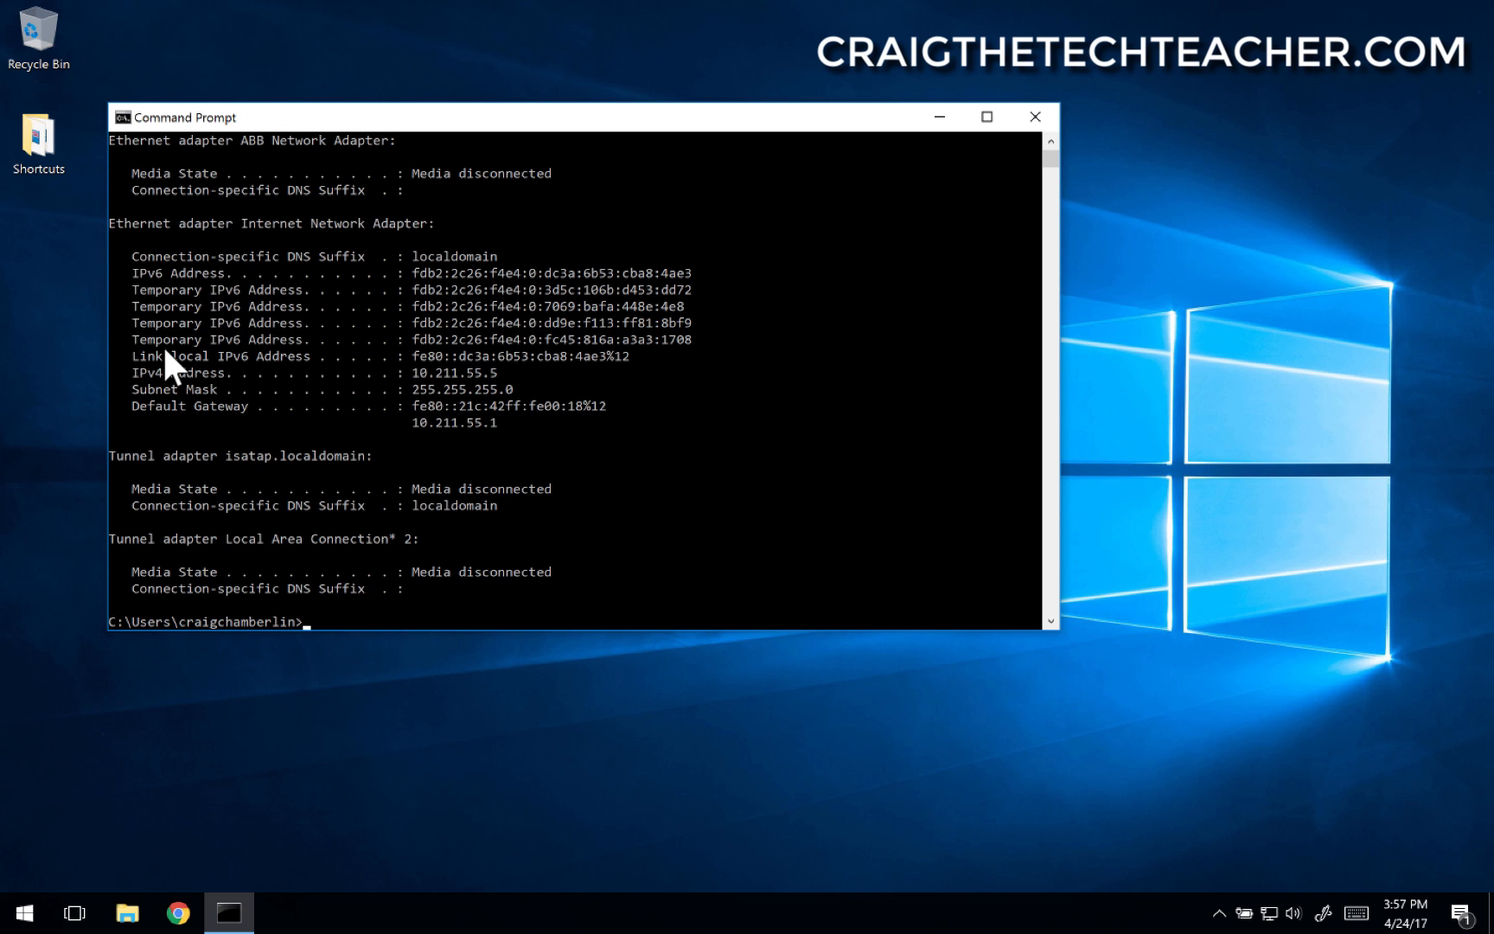
pyautogui.moveTo(350, 366)
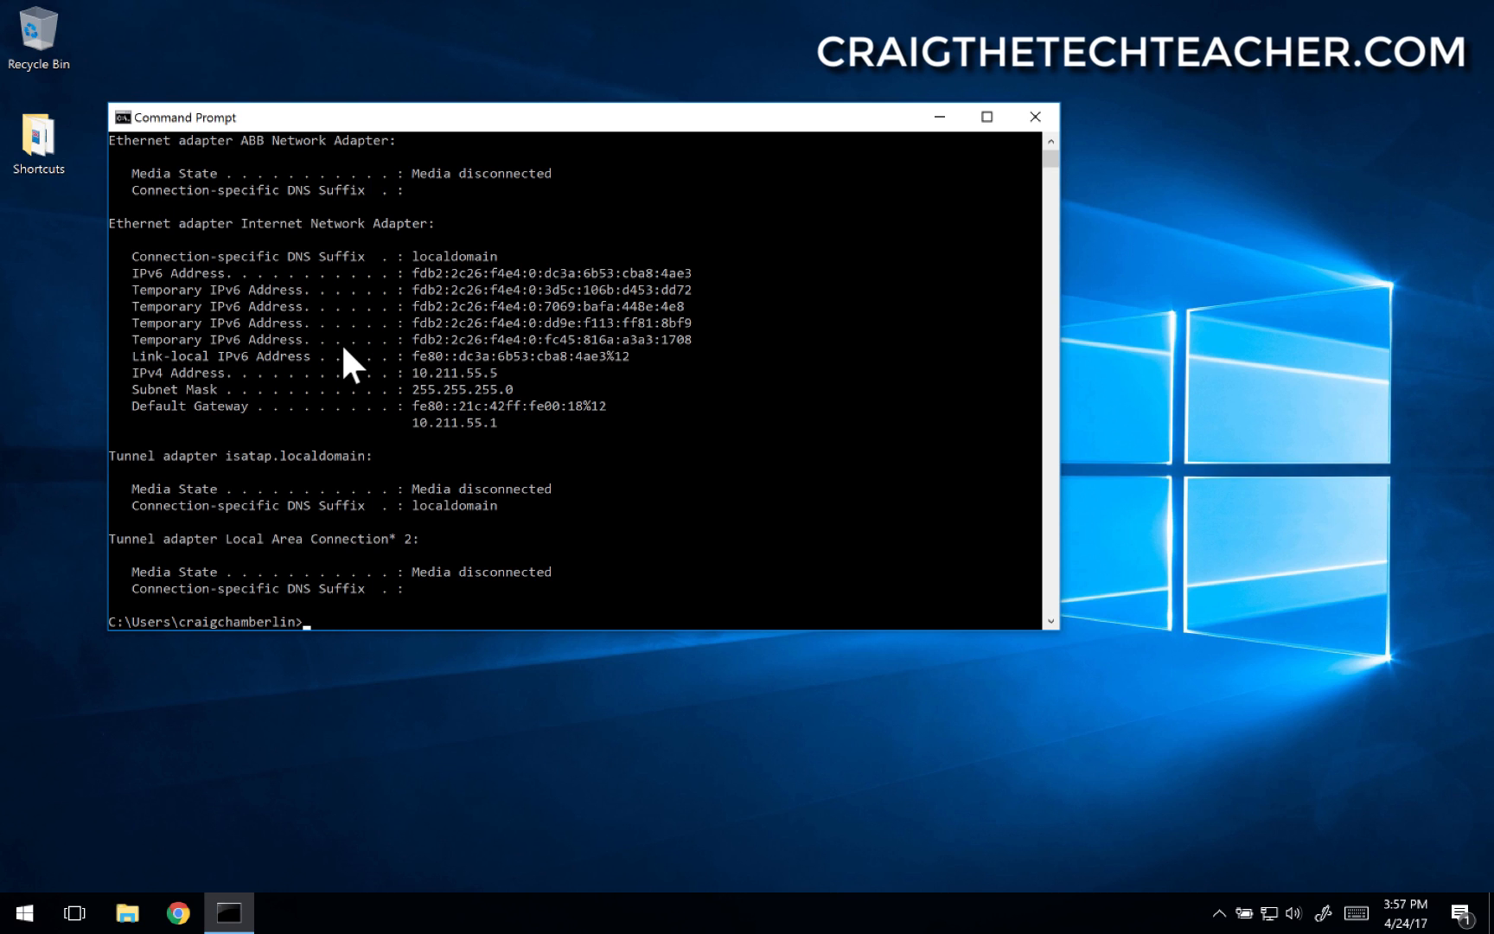
pyautogui.moveTo(595, 461)
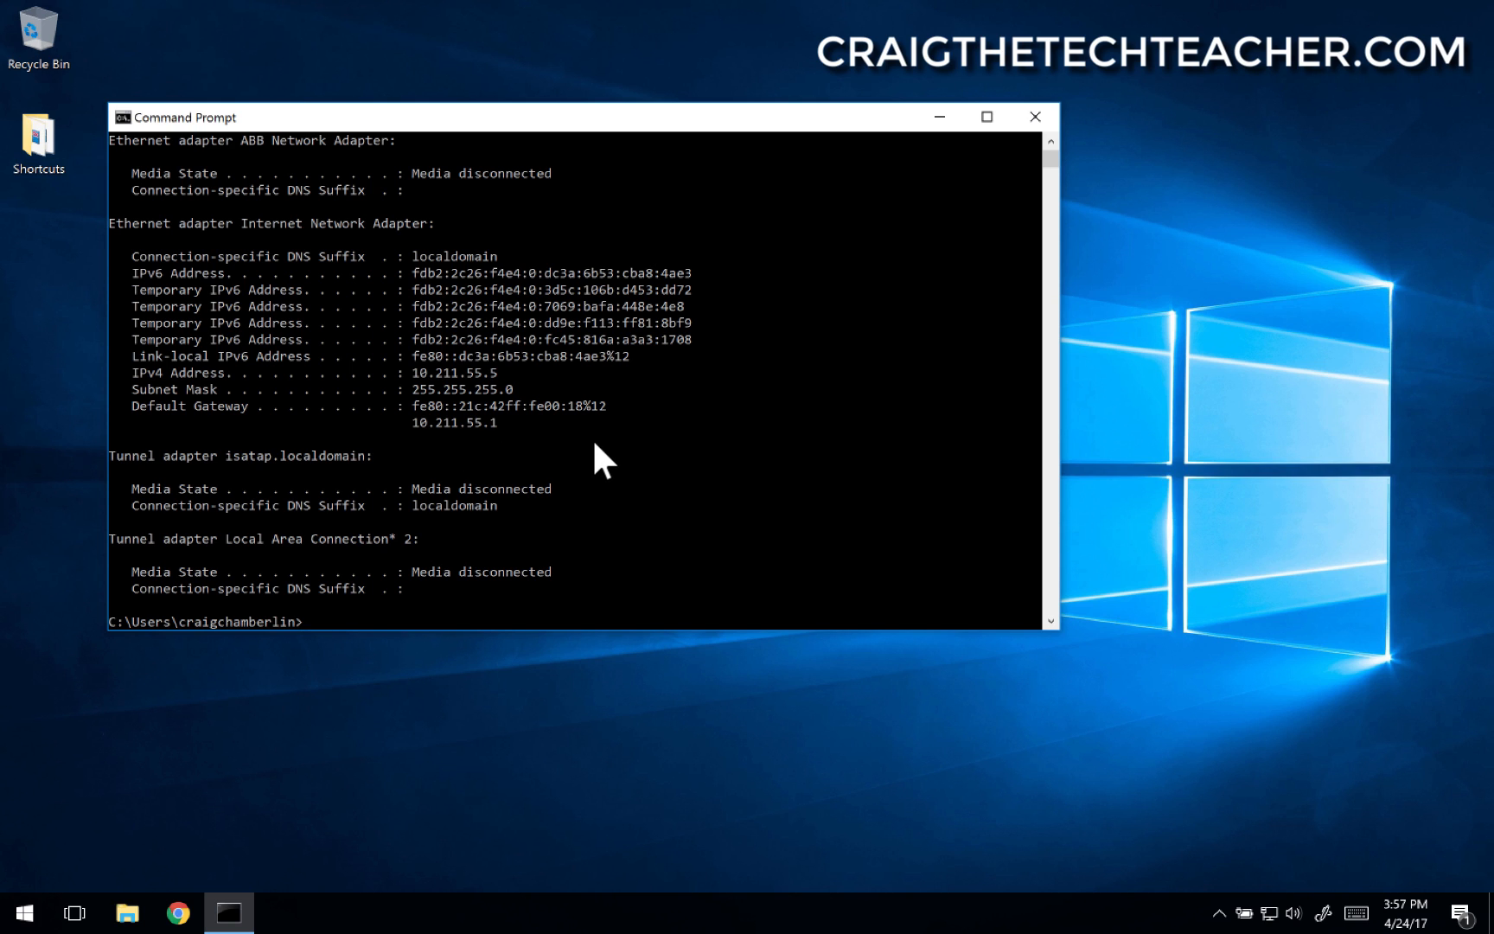
pyautogui.moveTo(134, 387)
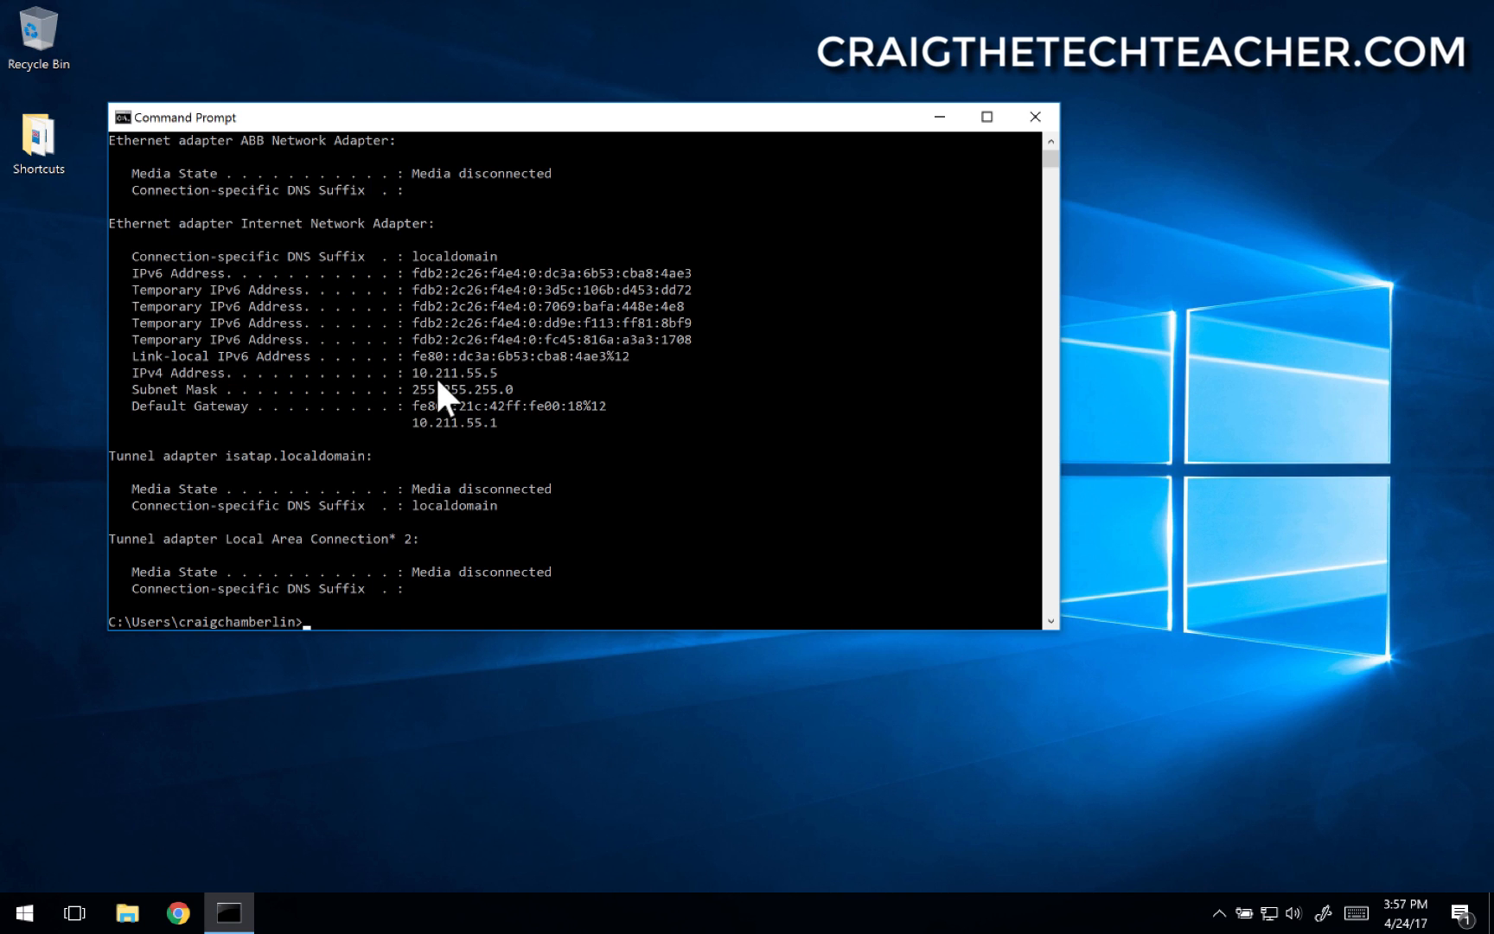
pyautogui.moveTo(501, 412)
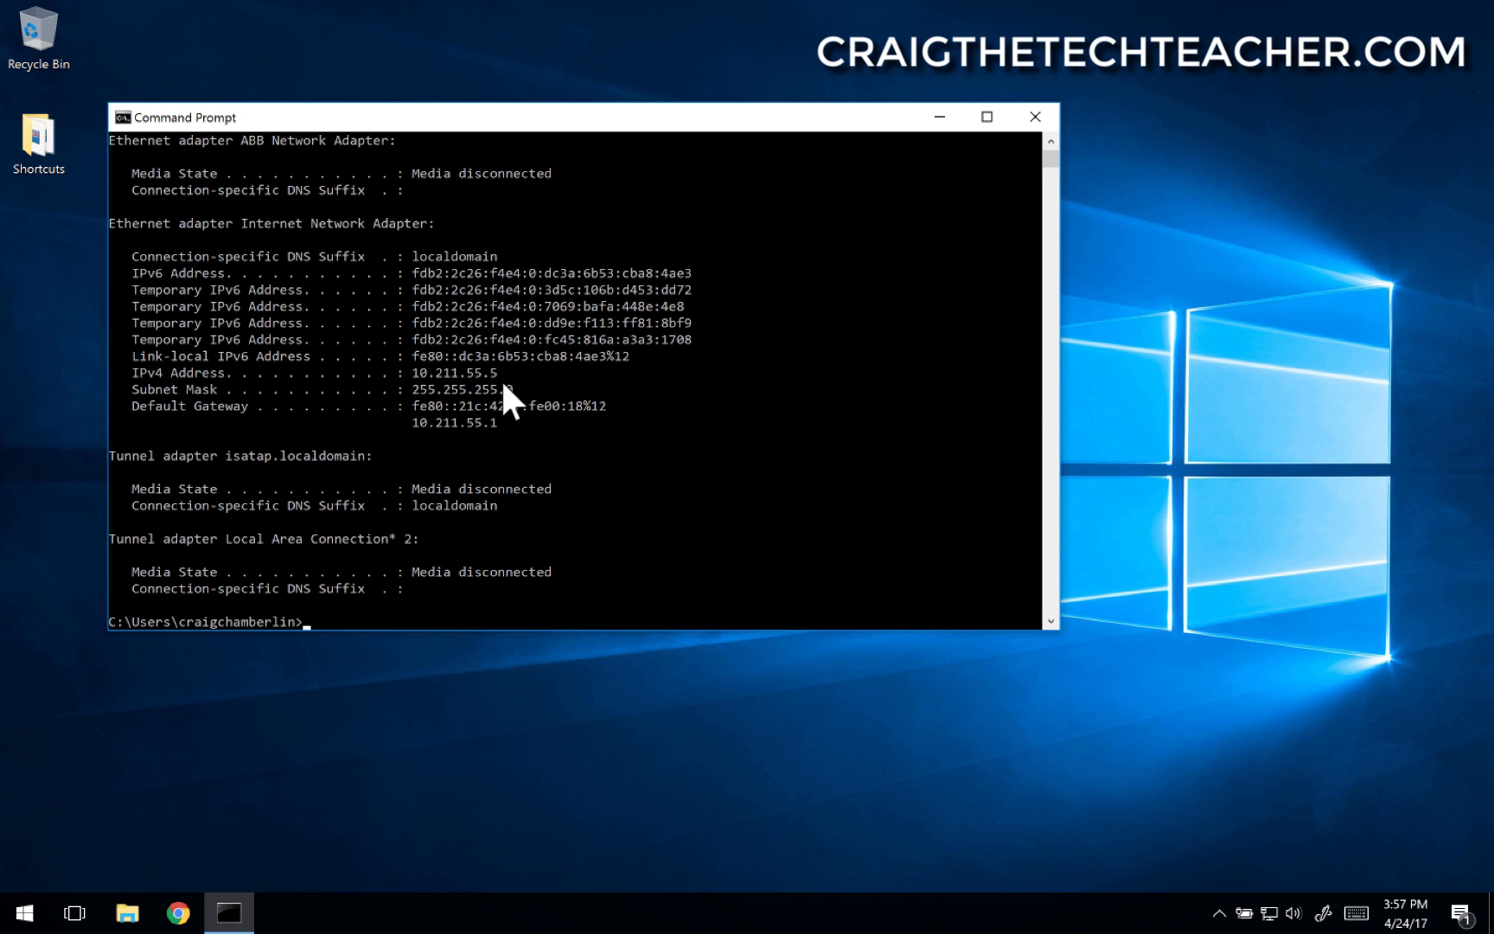
pyautogui.moveTo(433, 441)
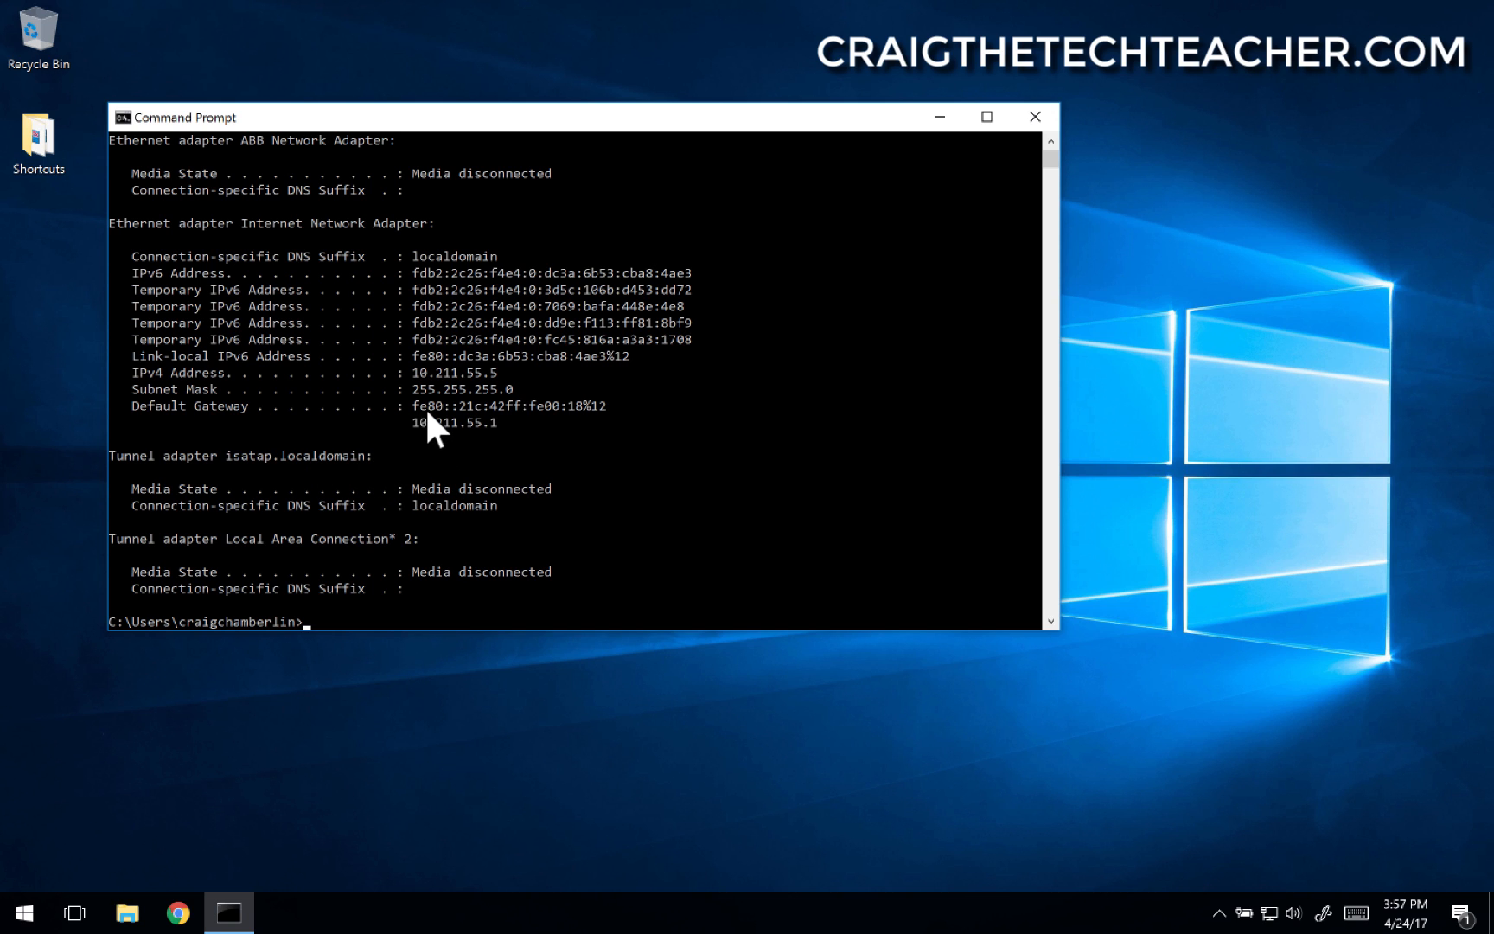
pyautogui.moveTo(279, 295)
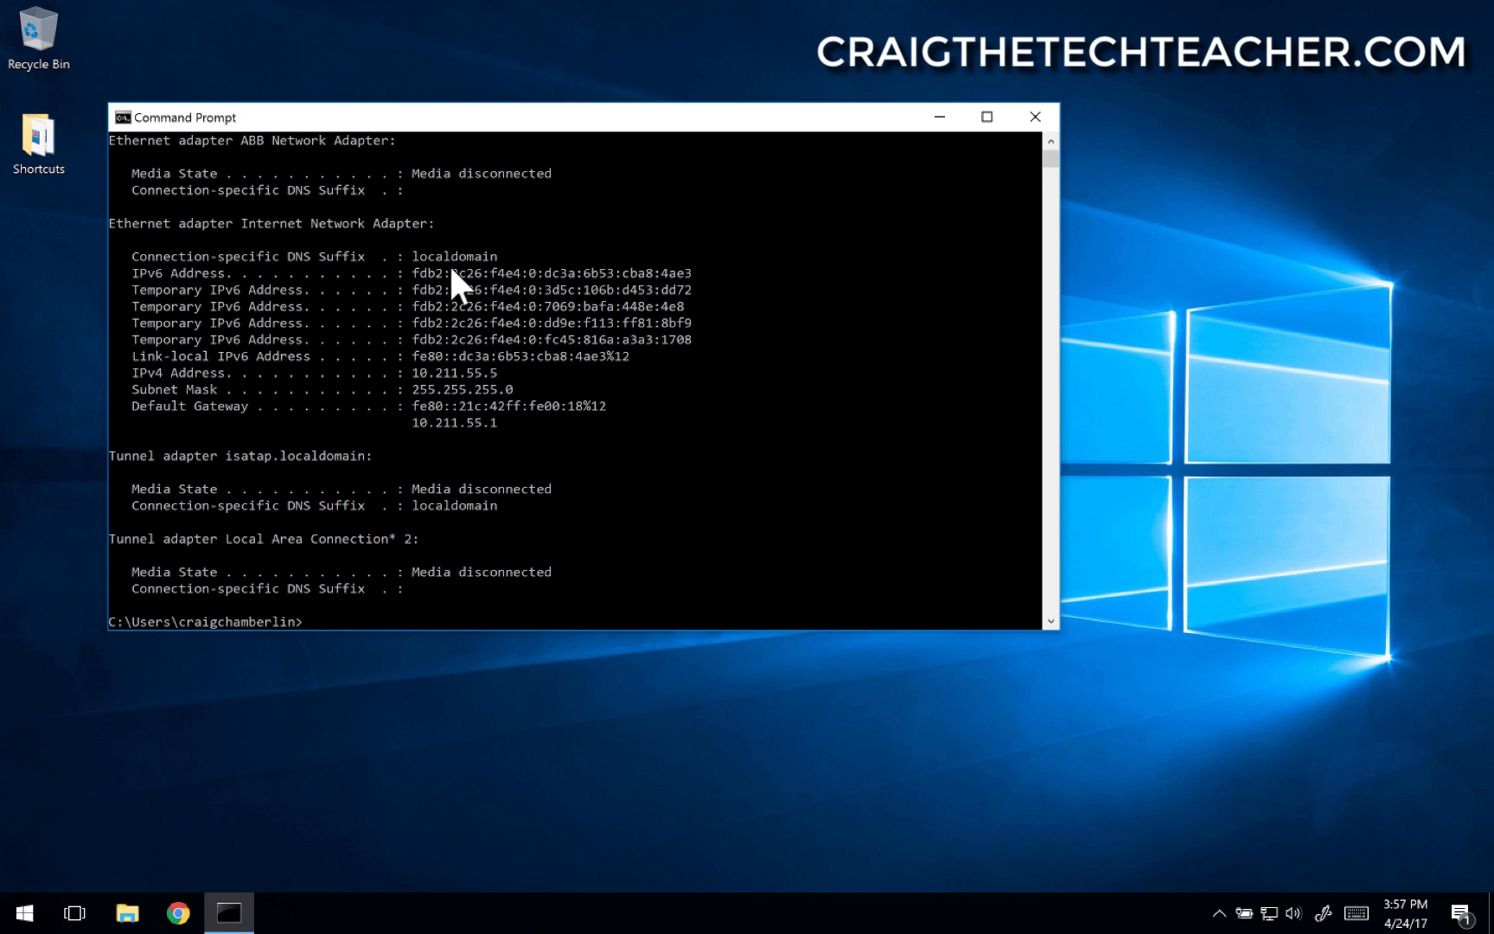
pyautogui.moveTo(499, 448)
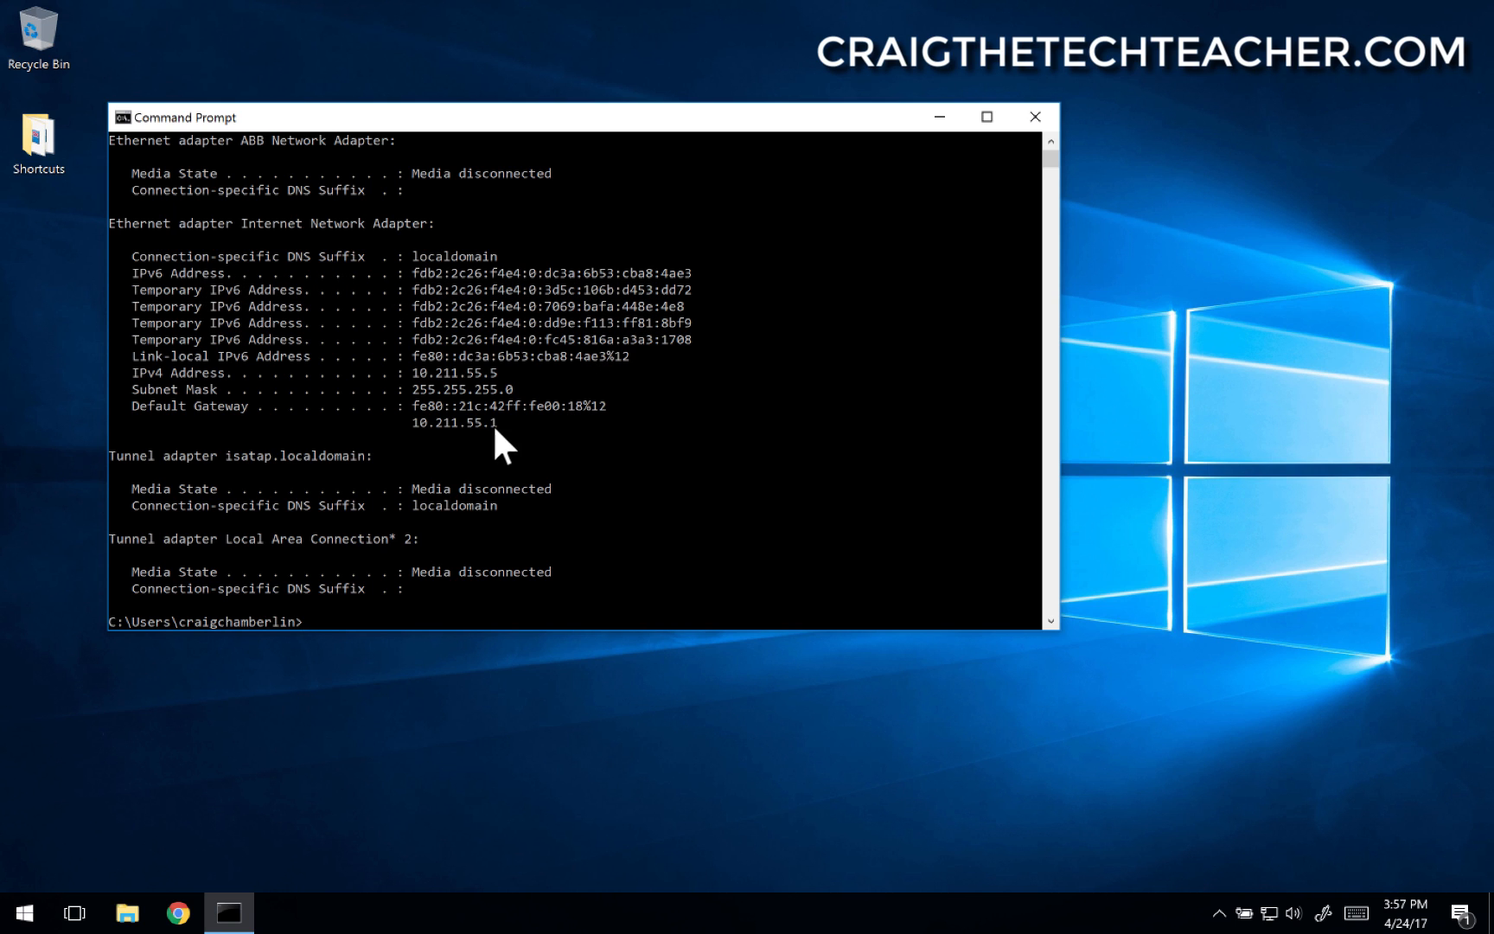
pyautogui.moveTo(460, 459)
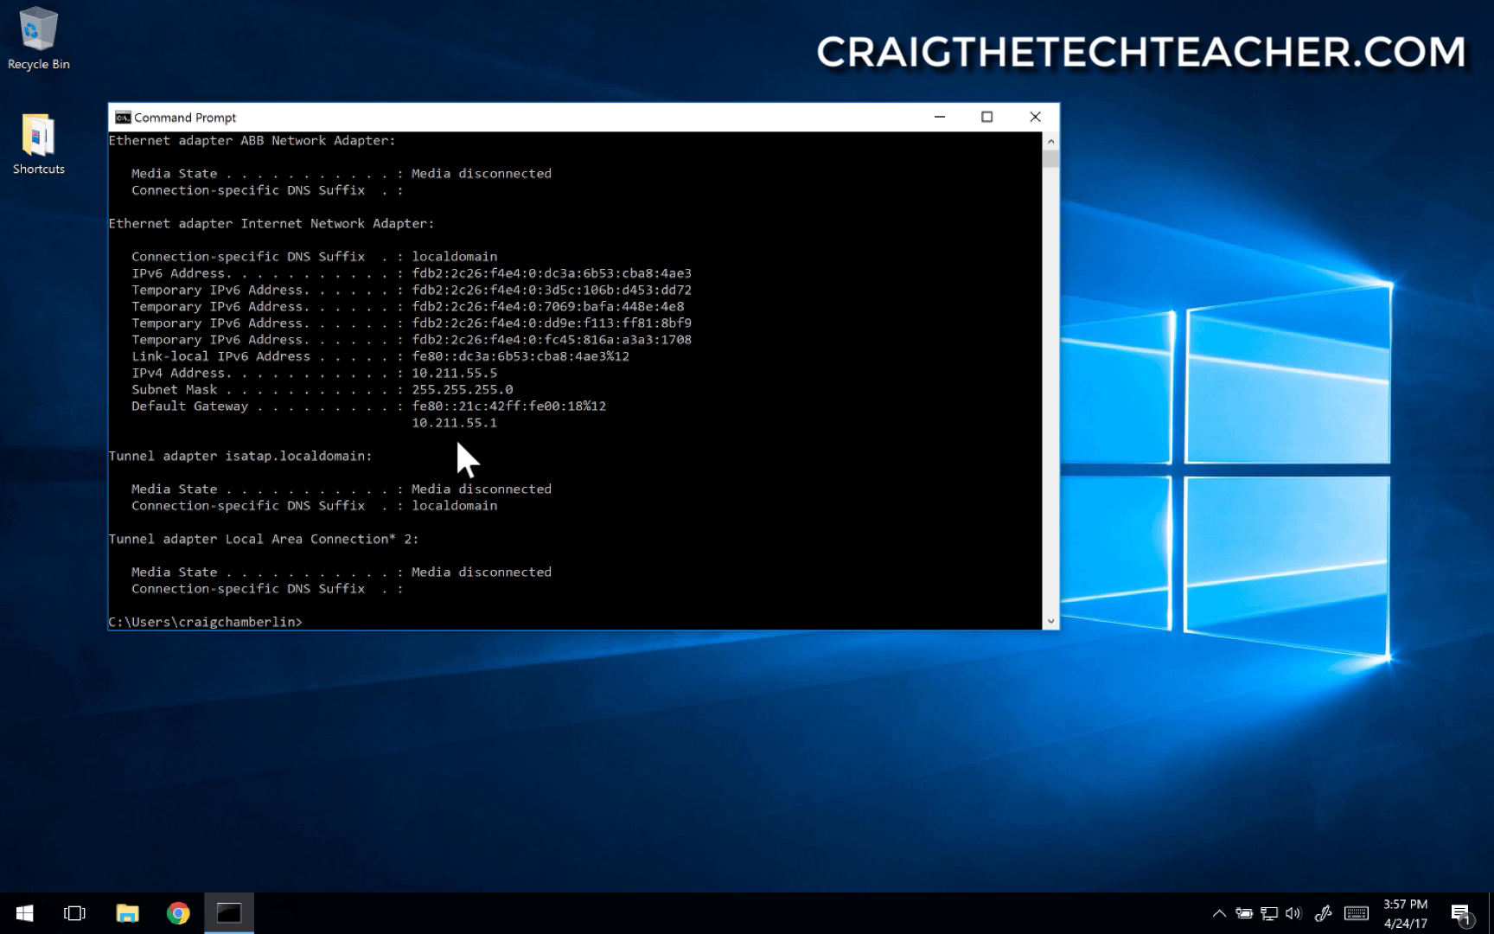
pyautogui.moveTo(413, 427)
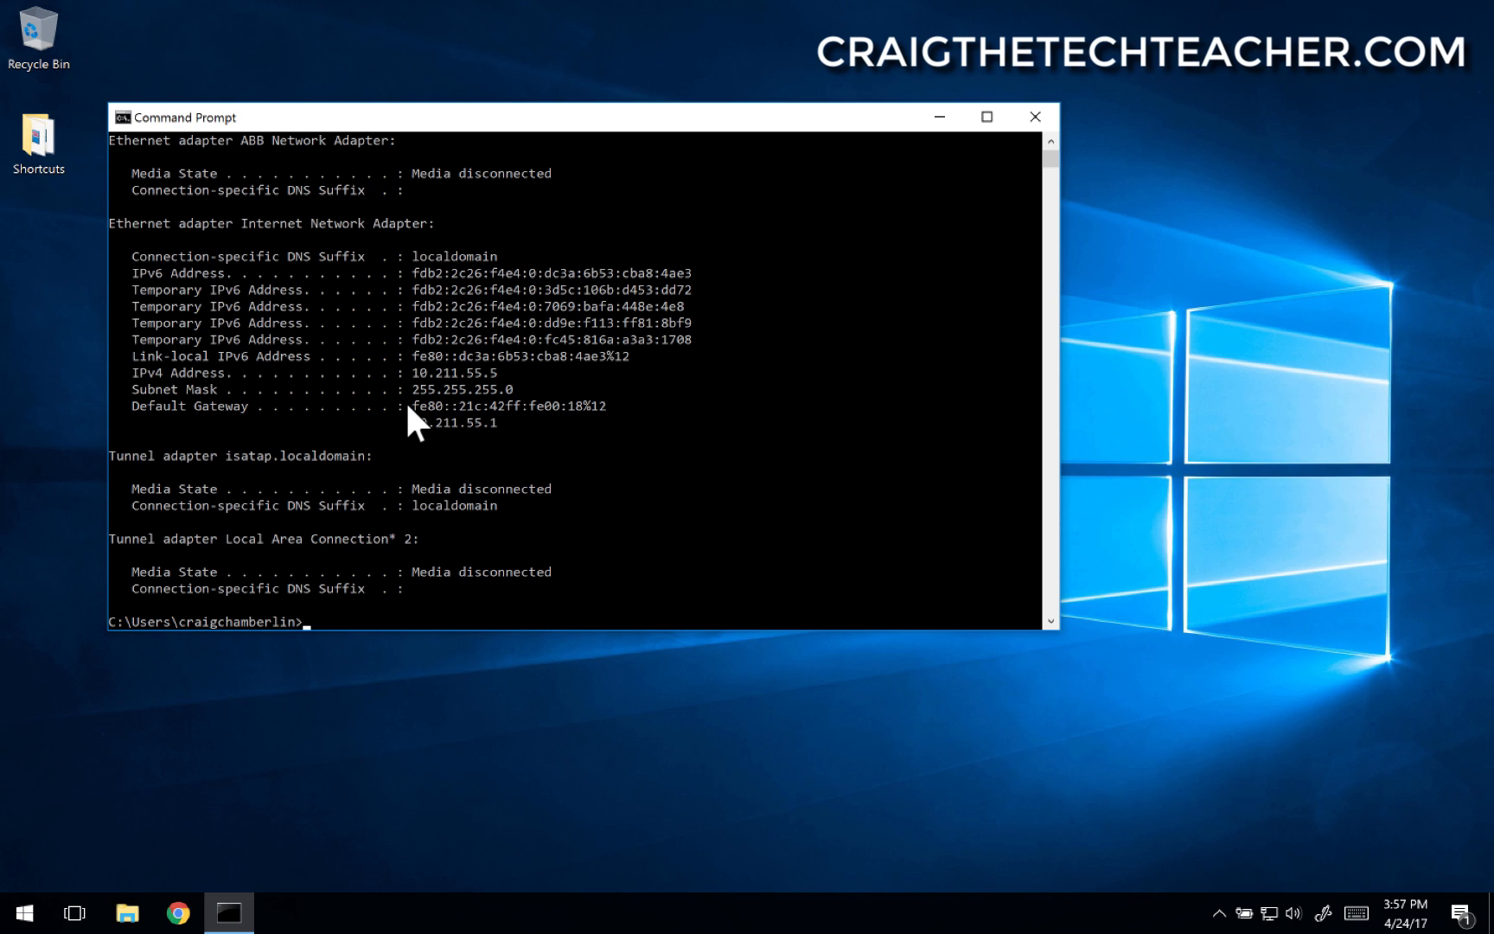
pyautogui.moveTo(431, 431)
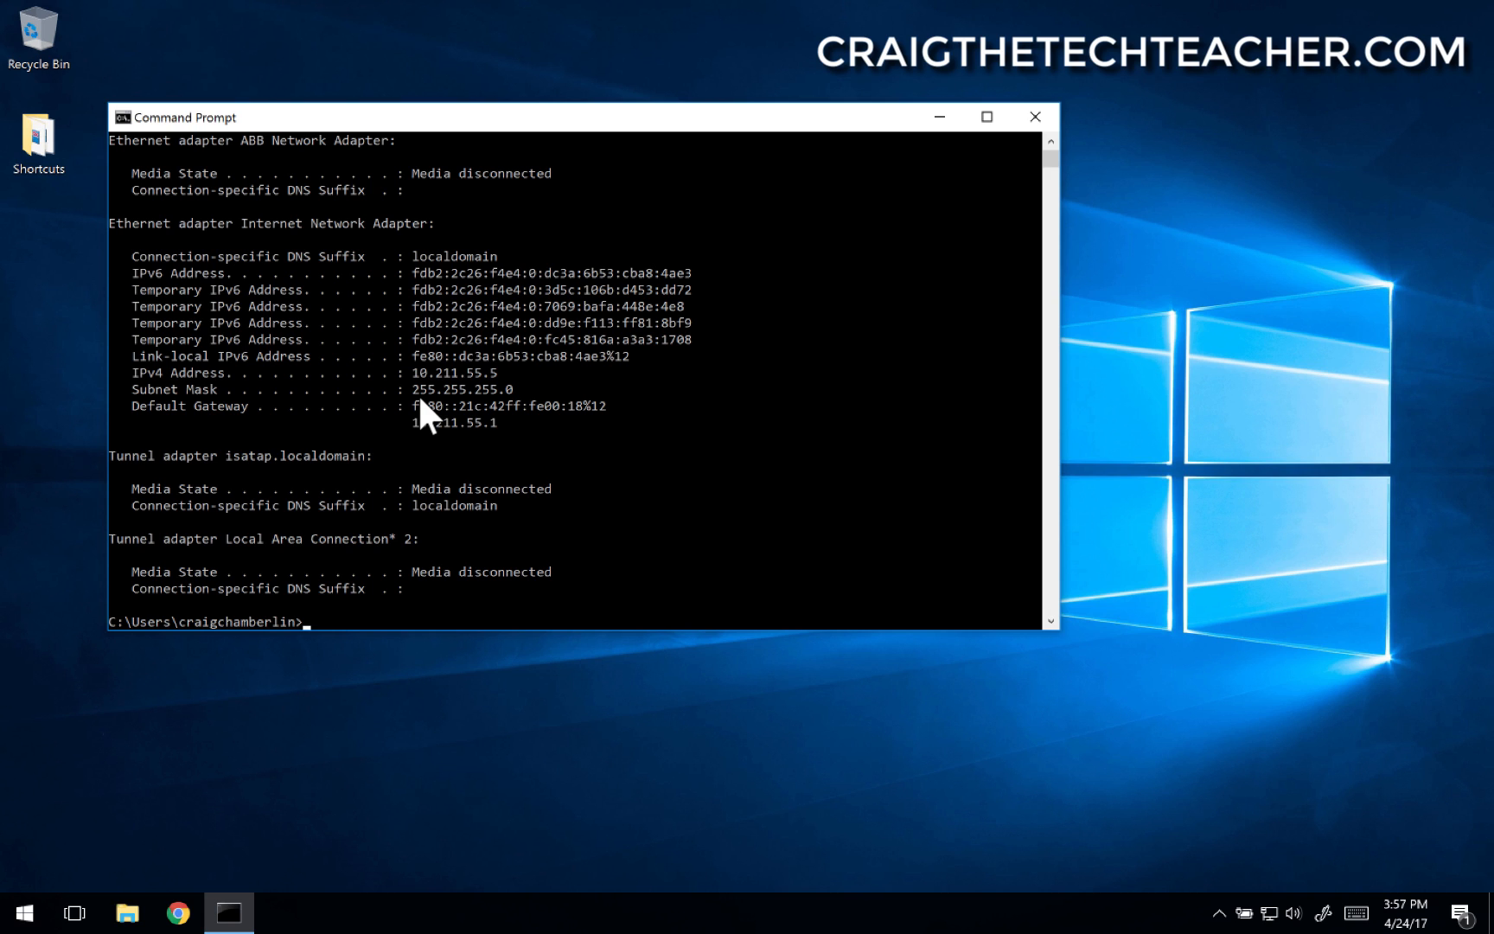
# Step: Enter the ipconfig command at the prompt to begin the full /all listing
pyautogui.write('ipc')
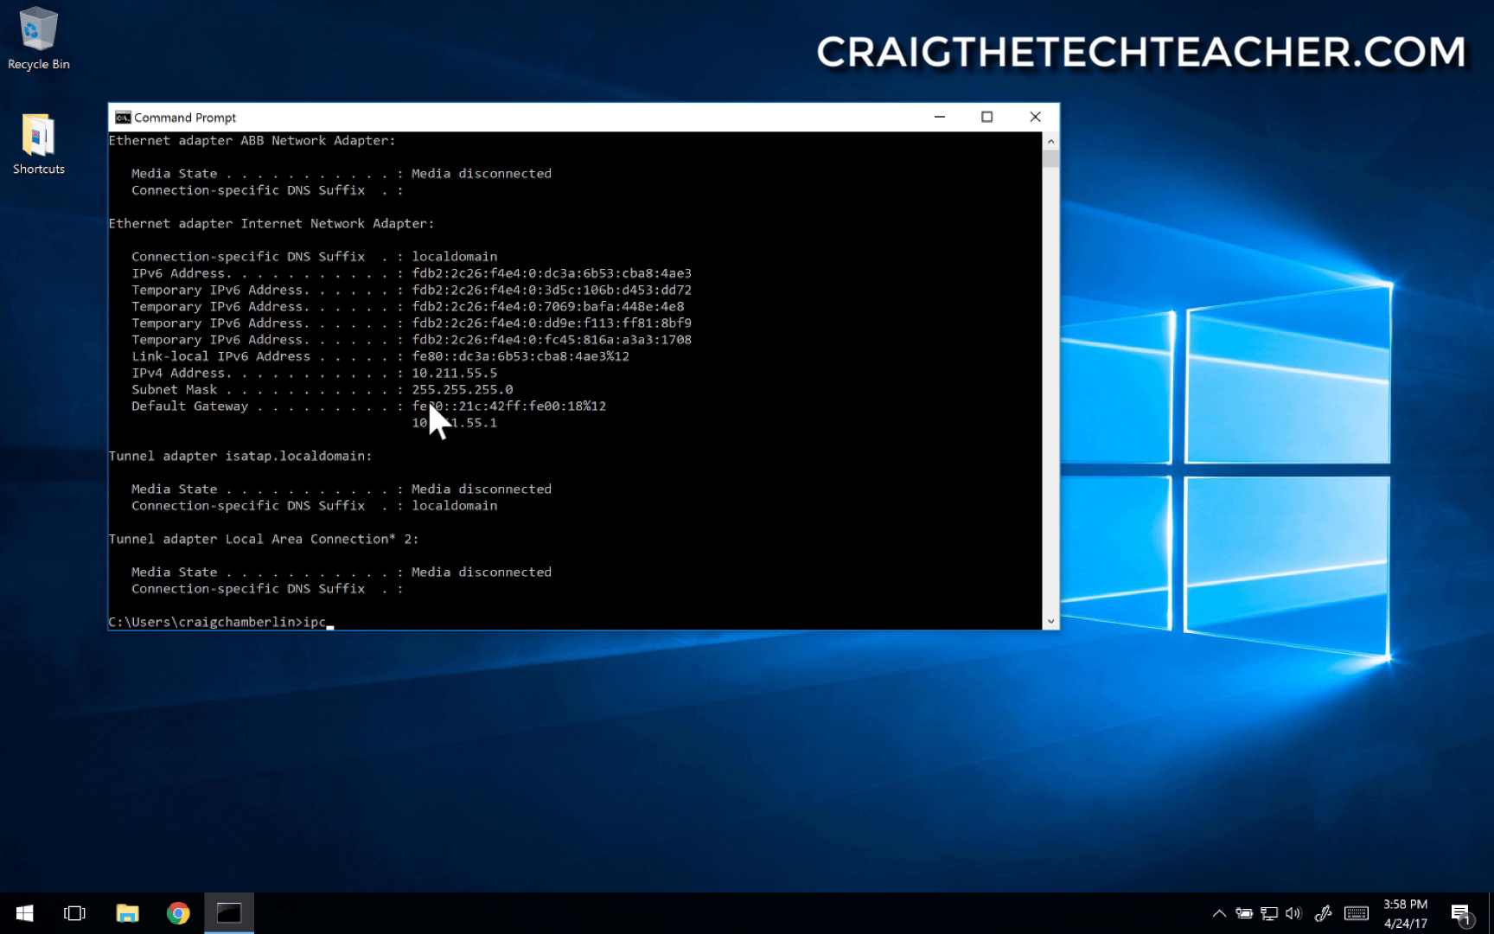
pyautogui.write('onfig')
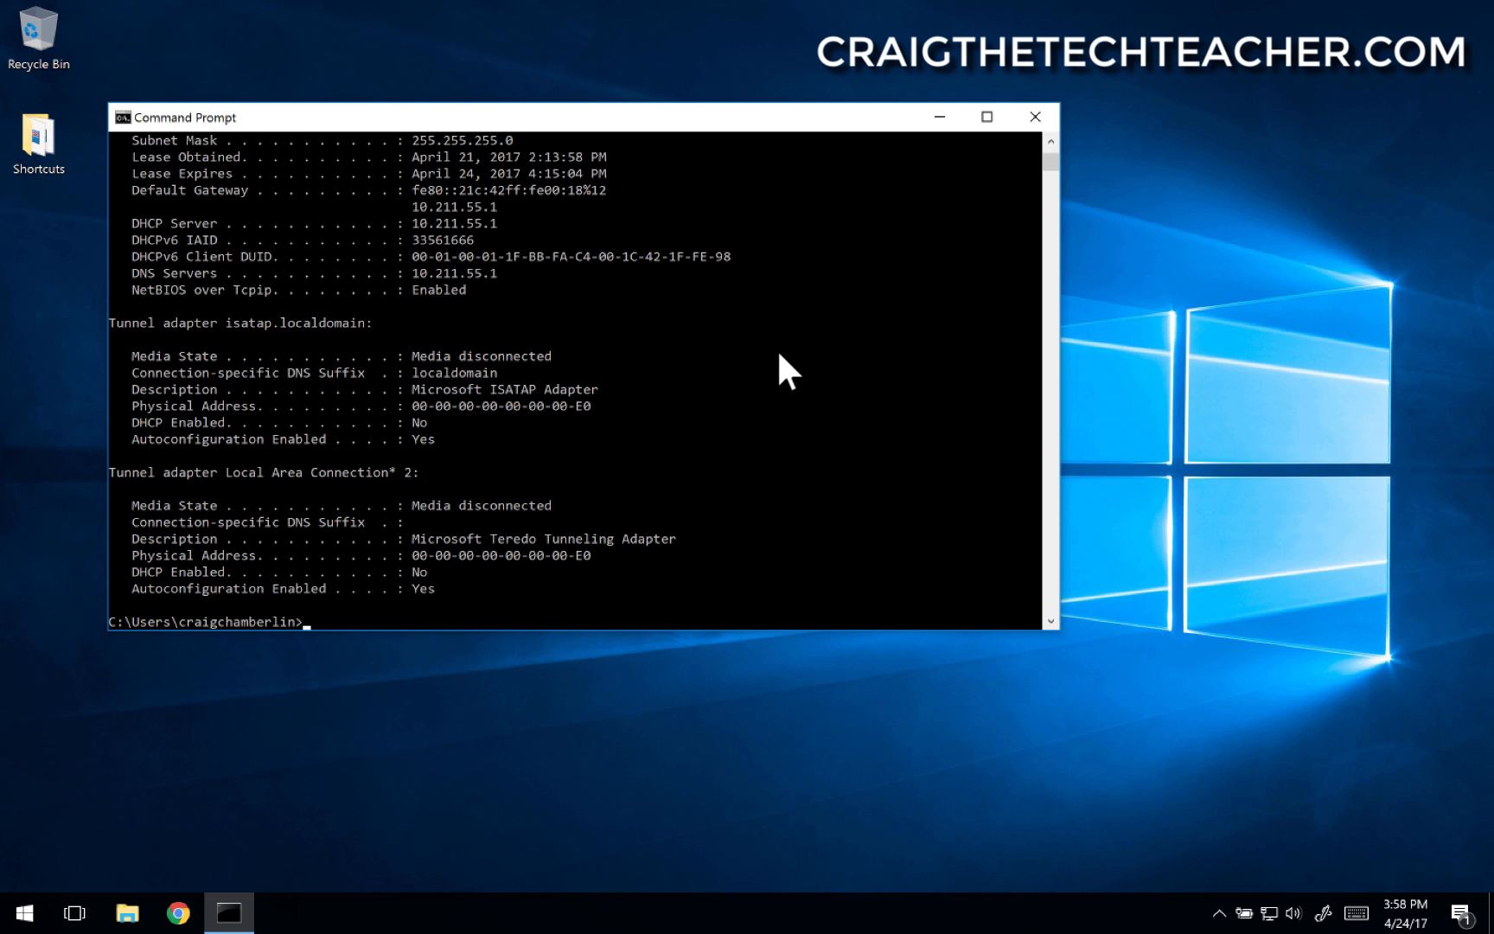
pyautogui.moveTo(1013, 178)
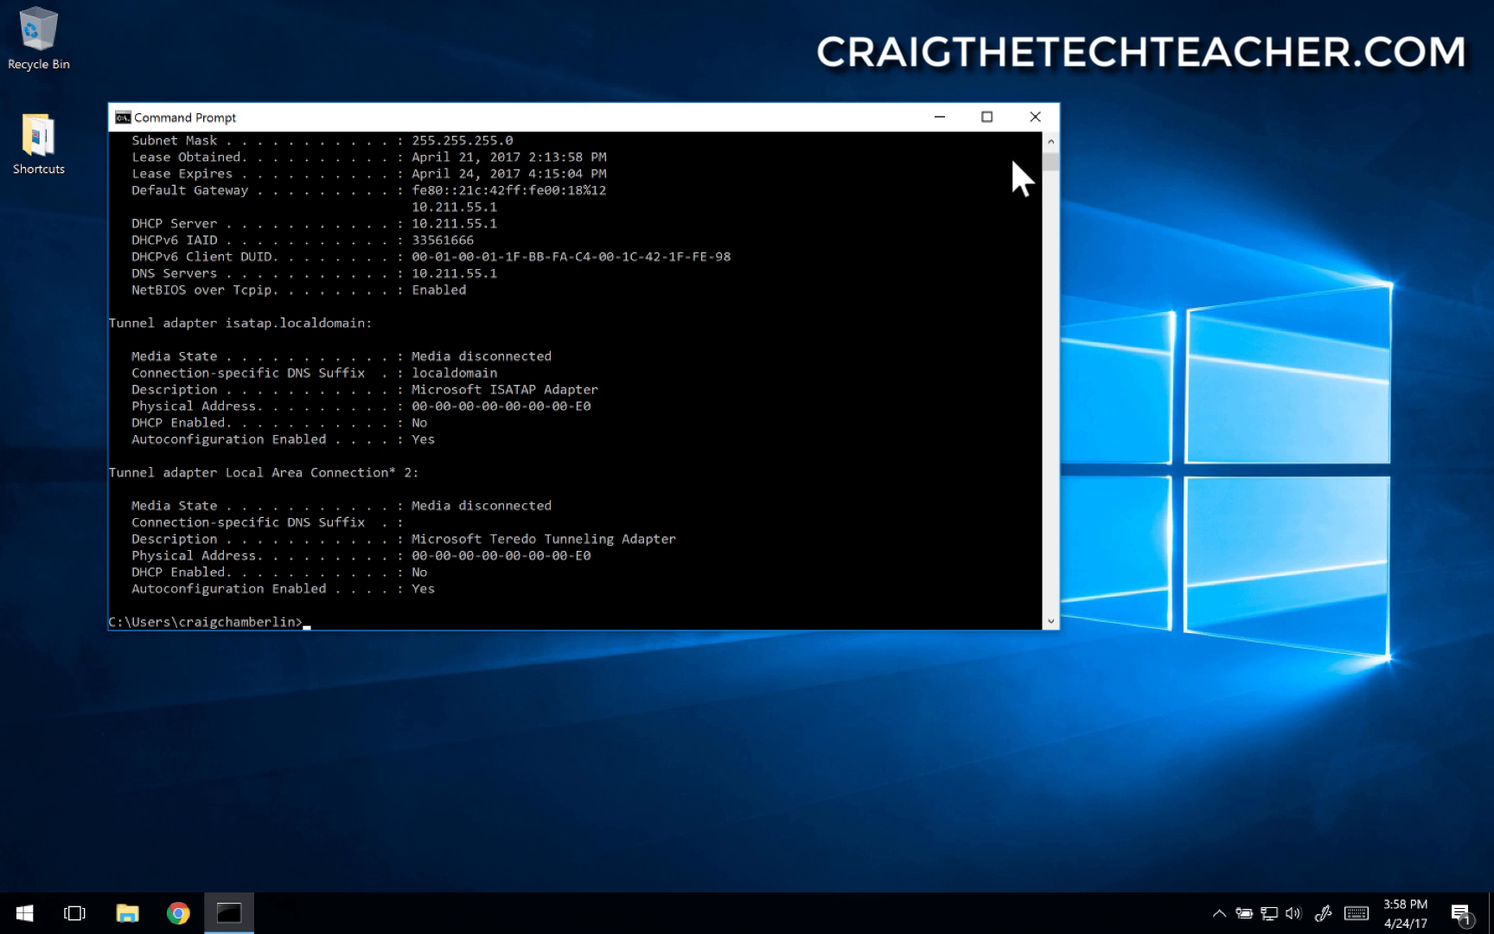